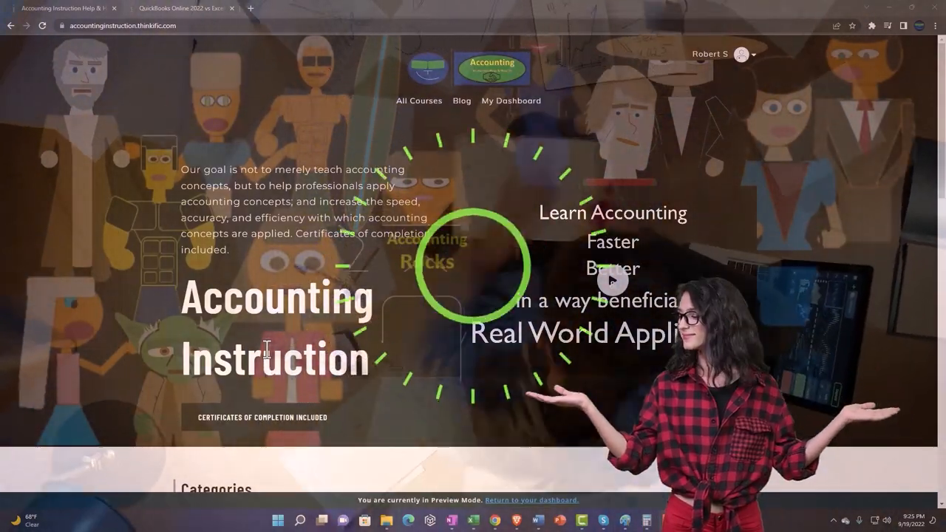
Browse the Accounting Instruction homepage and open the QuickBooks Online Getting Access to Software lesson
scroll(down, 3)
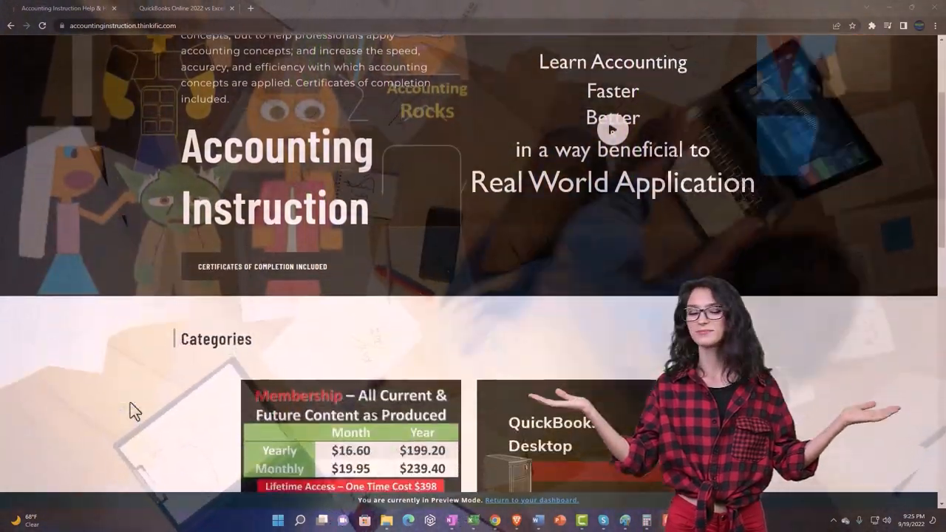
scroll(down, 3)
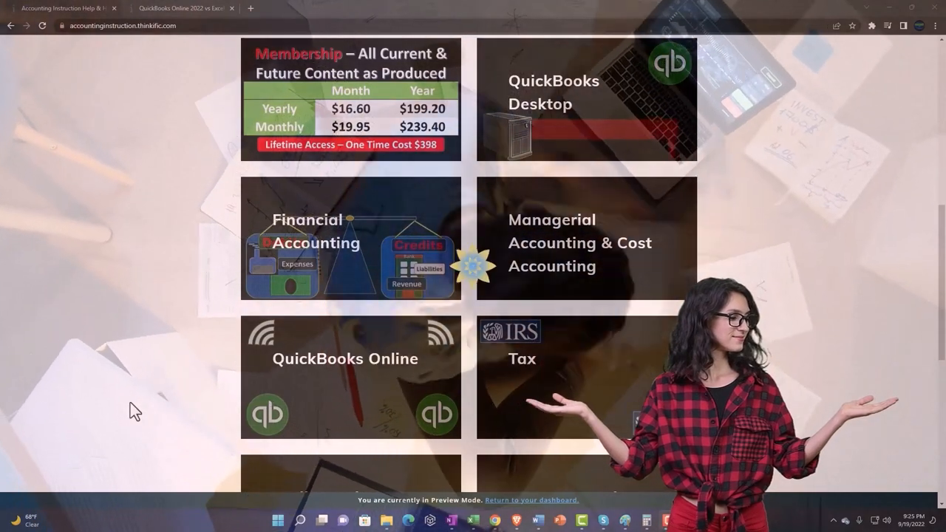
scroll(down, 3)
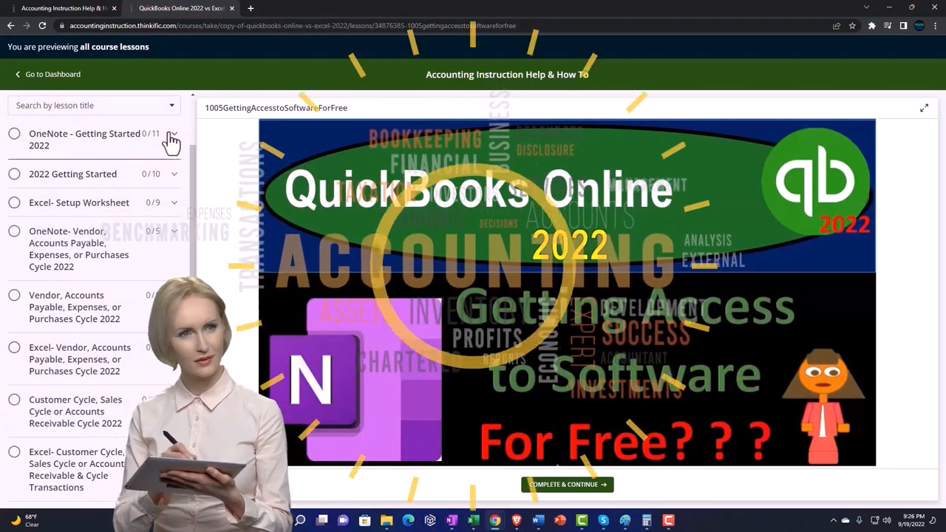
click(171, 139)
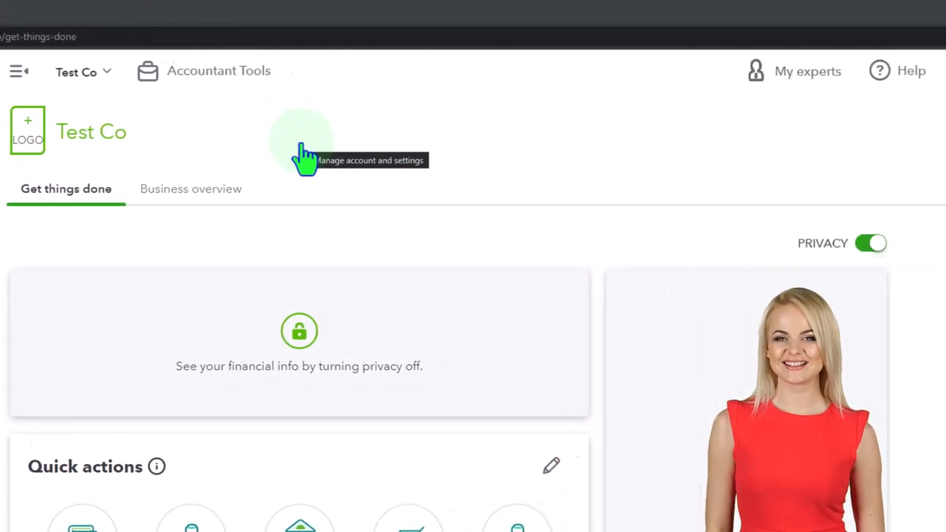
click(861, 71)
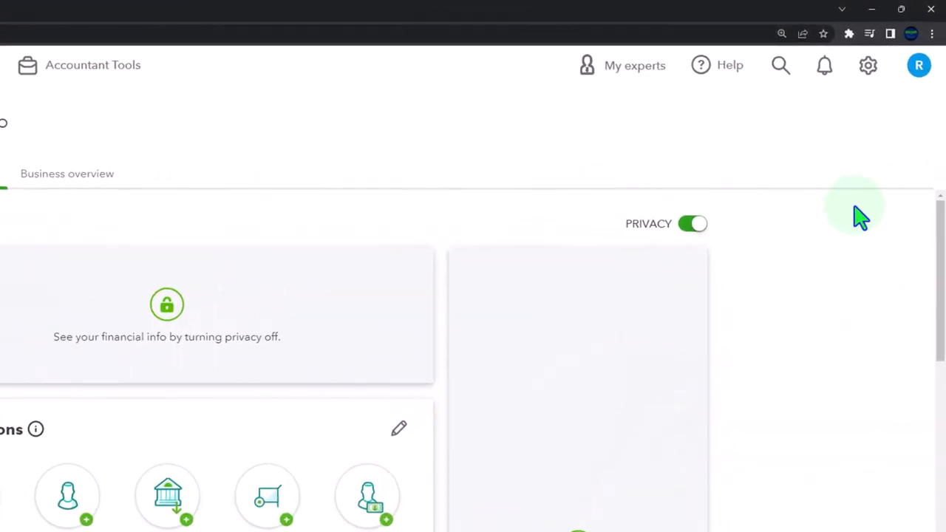
Open Account and settings from the gear menu to reach the Payments section
click(868, 65)
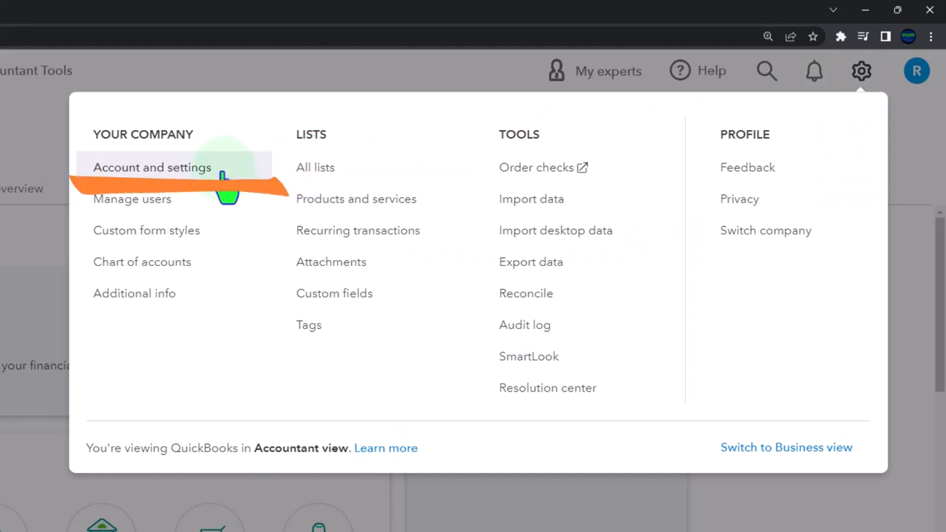
click(151, 167)
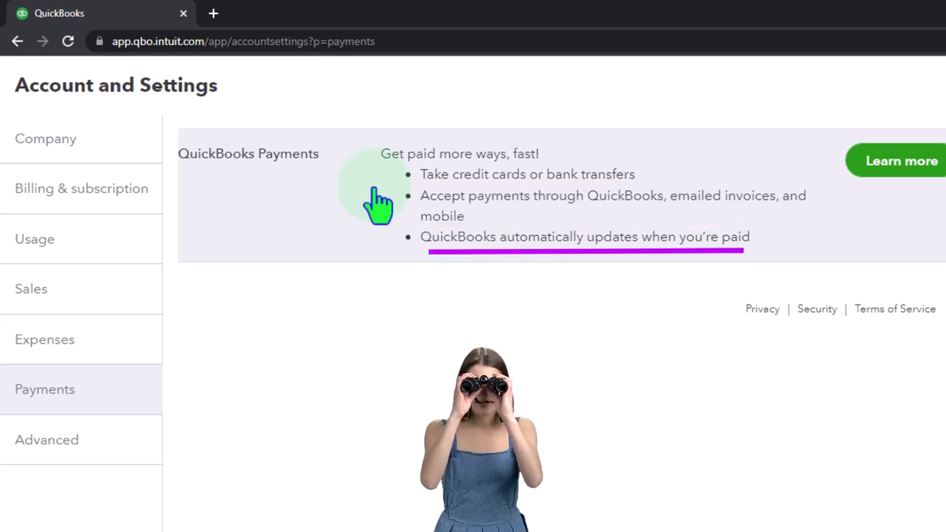
mouse_move(813, 203)
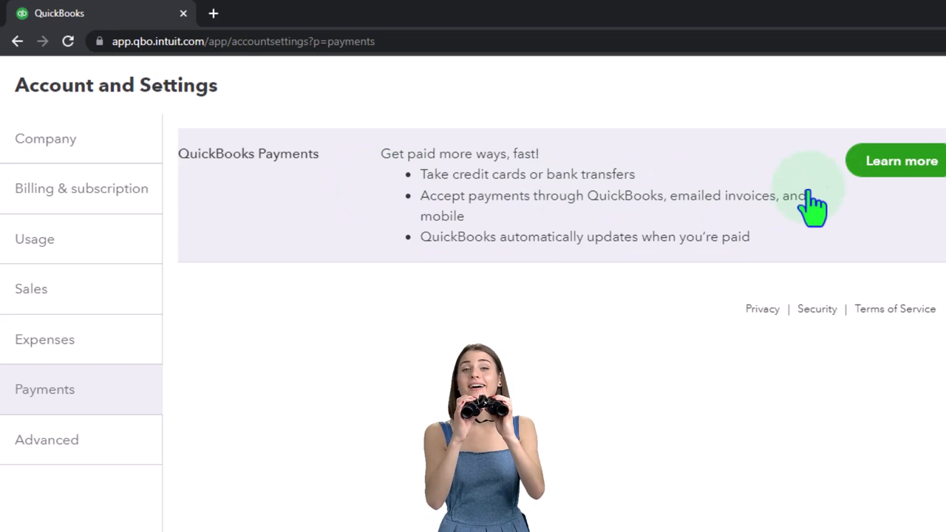
Select Learn more beside QuickBooks Payments to bring up the activation page
click(895, 161)
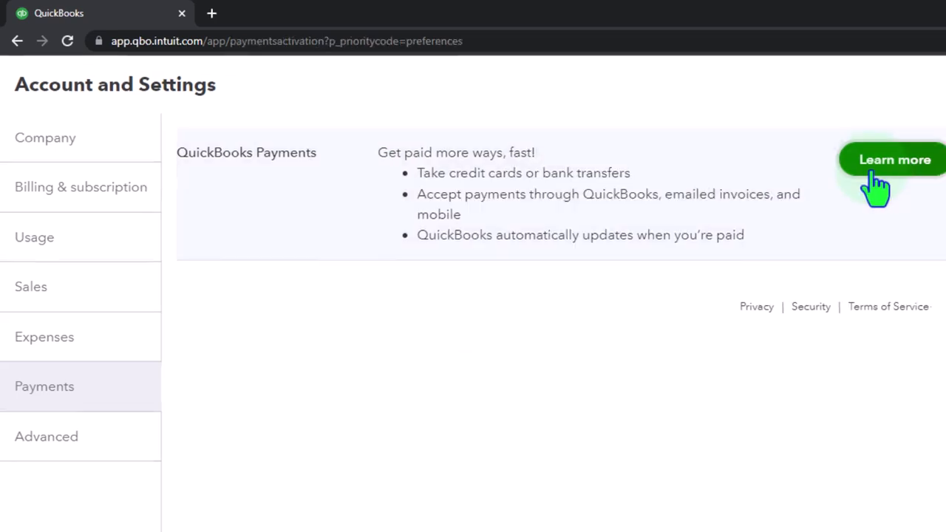
click(894, 160)
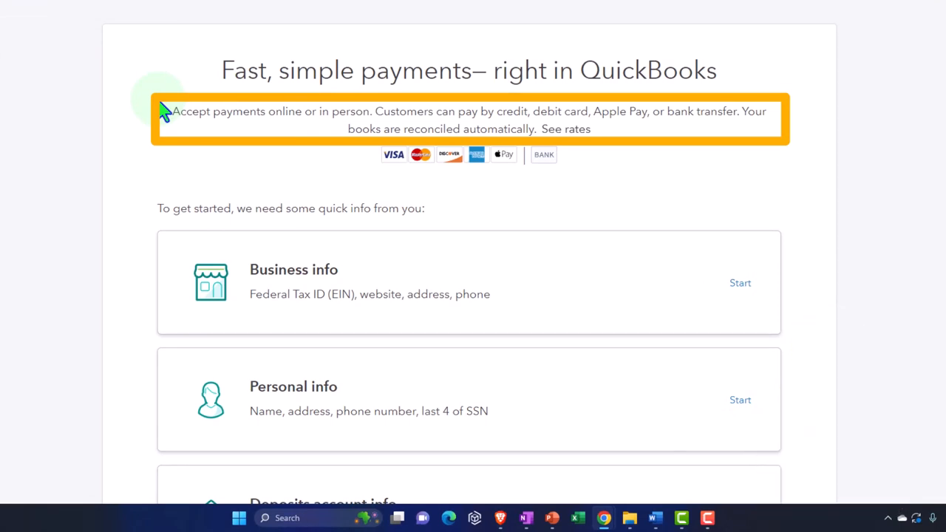
mouse_move(566, 129)
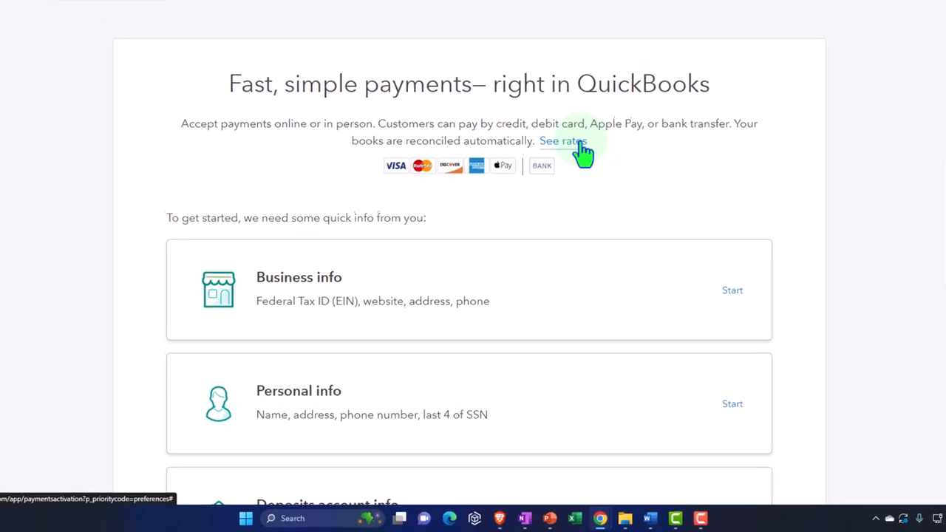
click(562, 141)
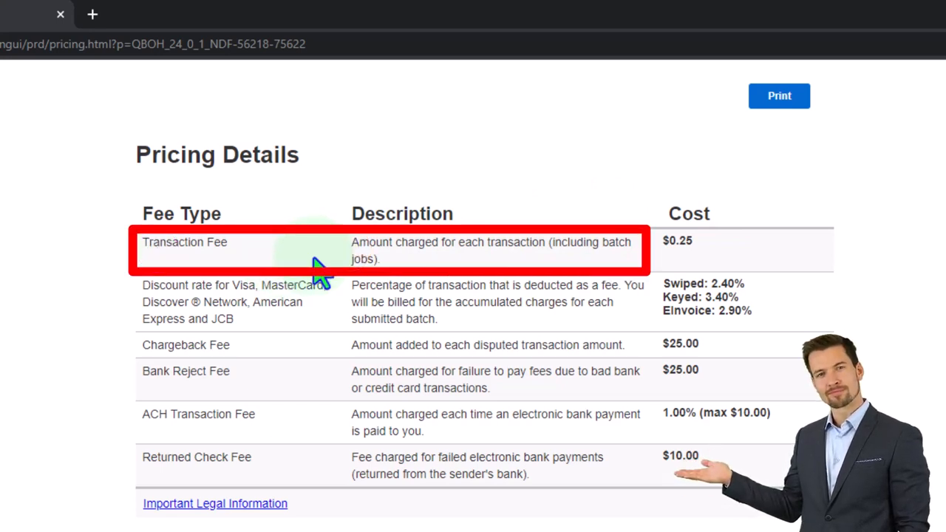
mouse_move(97, 321)
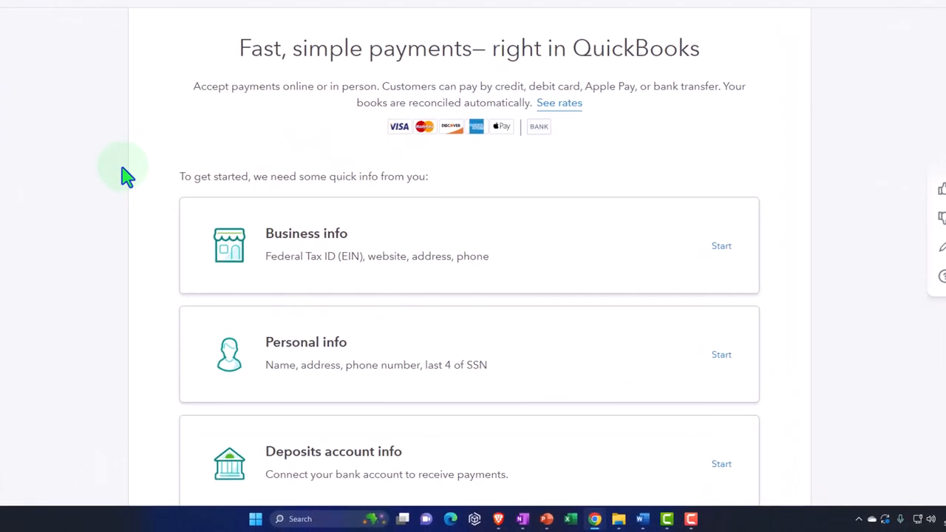
Work down the sign-up page until business, personal and deposit info all show complete
scroll(down, 3)
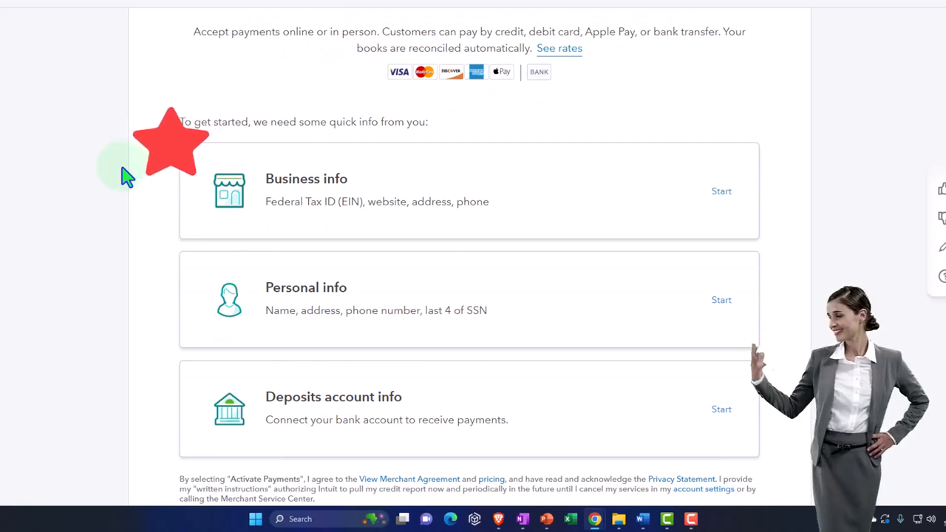
scroll(down, 3)
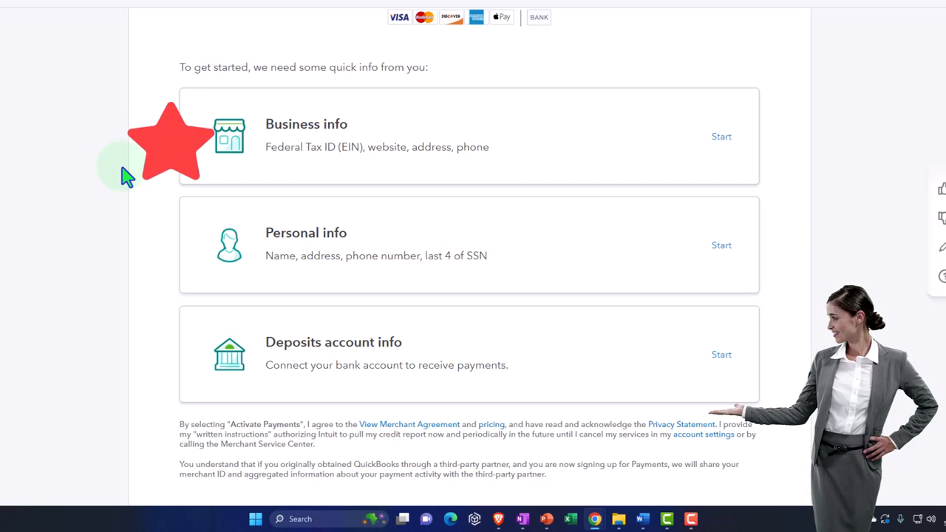
scroll(down, 3)
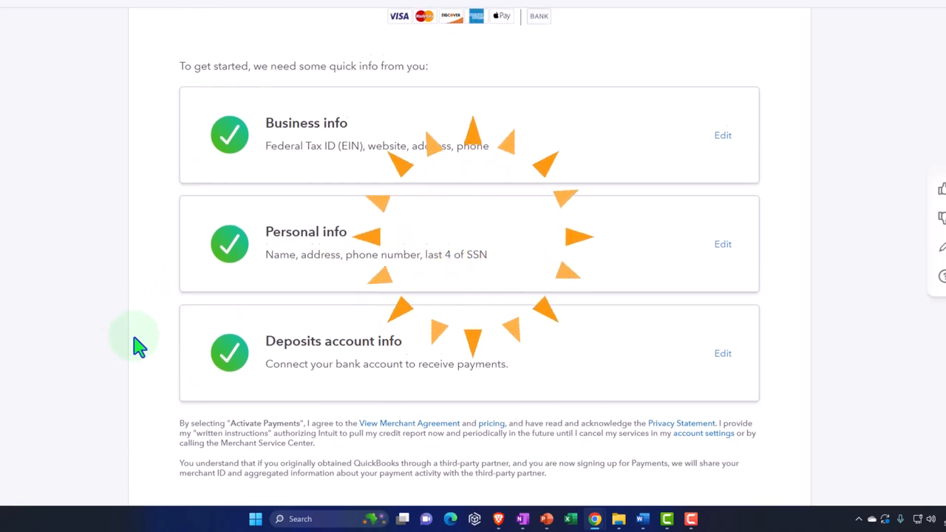
scroll(down, 3)
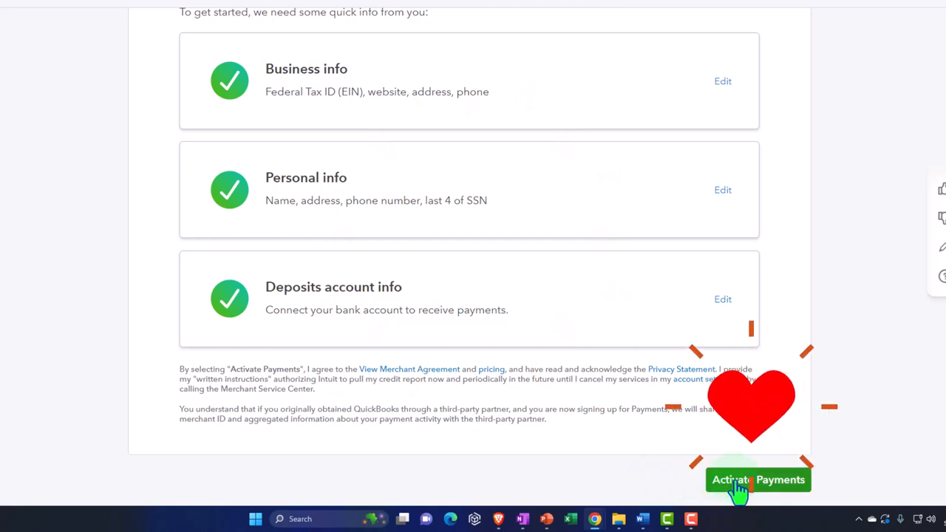
Activate Payments and dismiss the You're all set confirmation
click(758, 479)
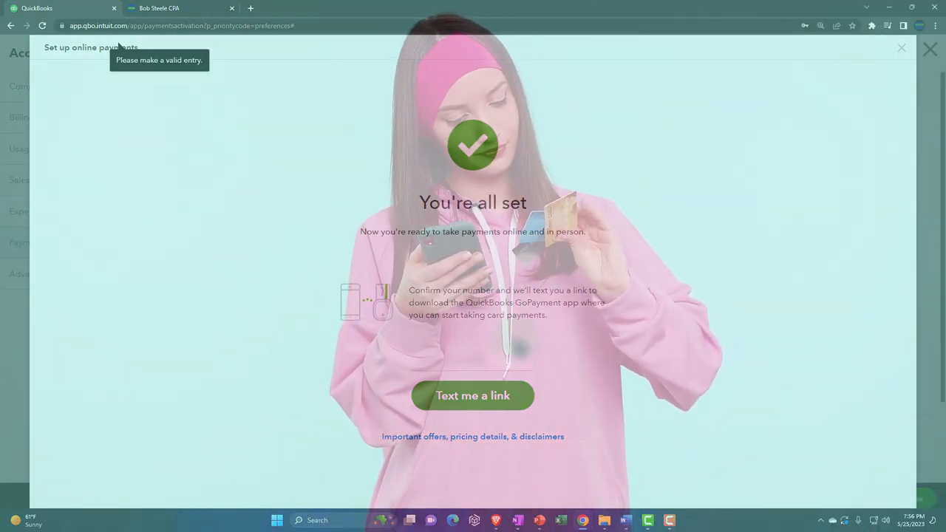
mouse_move(721, 362)
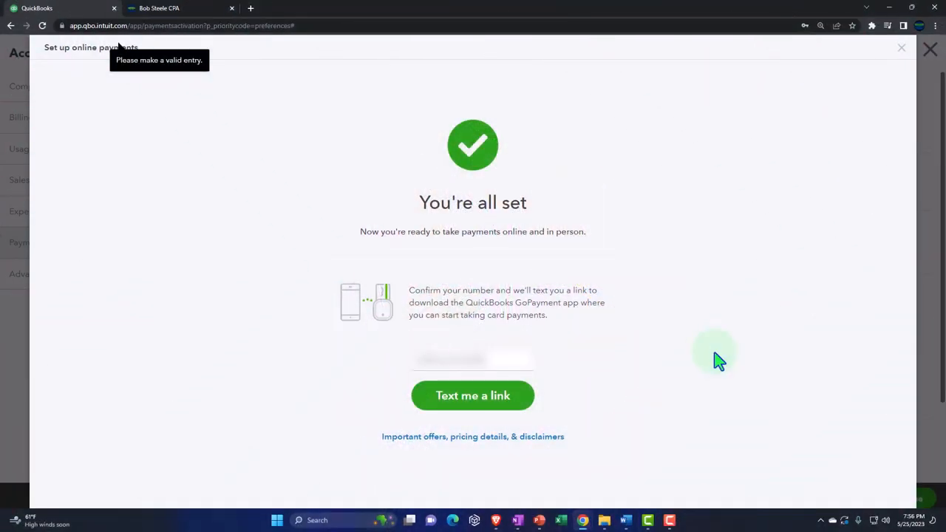
click(472, 396)
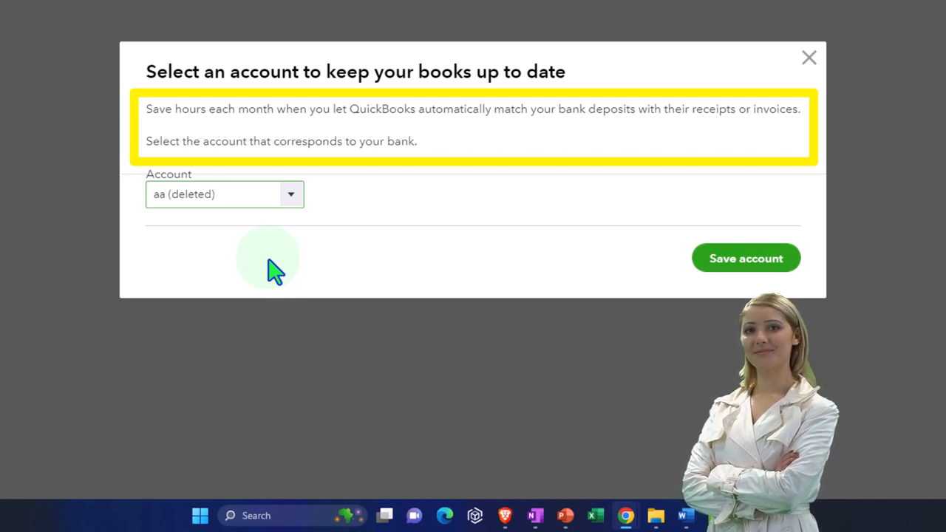
Save Wells Fargo Prime Checking as the deposit account and acknowledge the confirmation
click(224, 194)
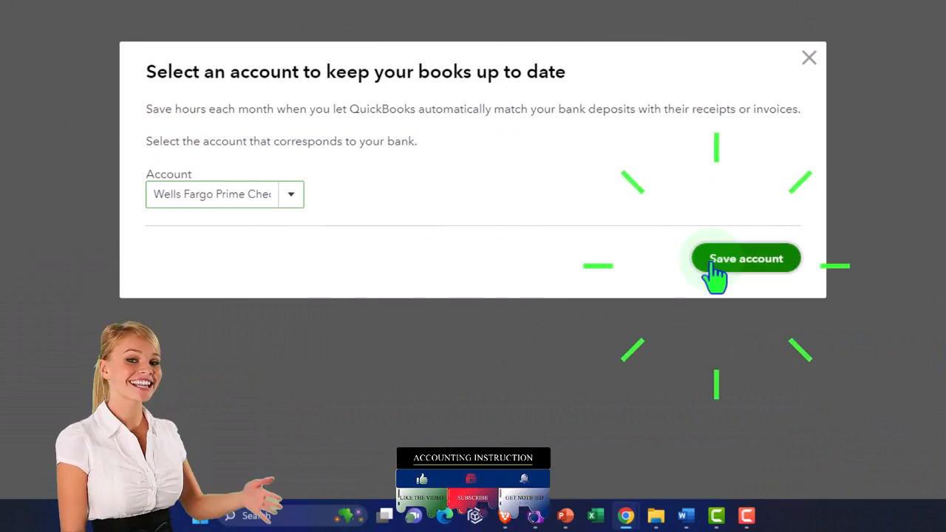
click(745, 258)
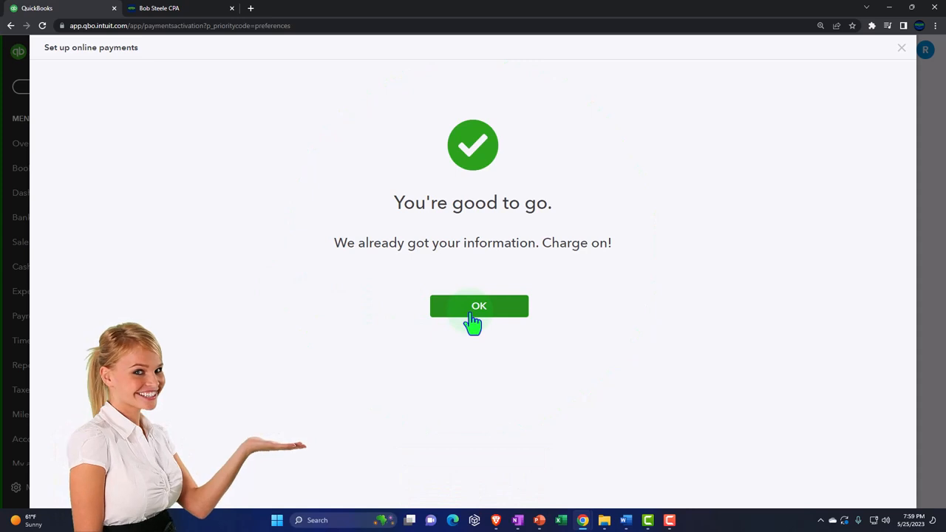
click(479, 306)
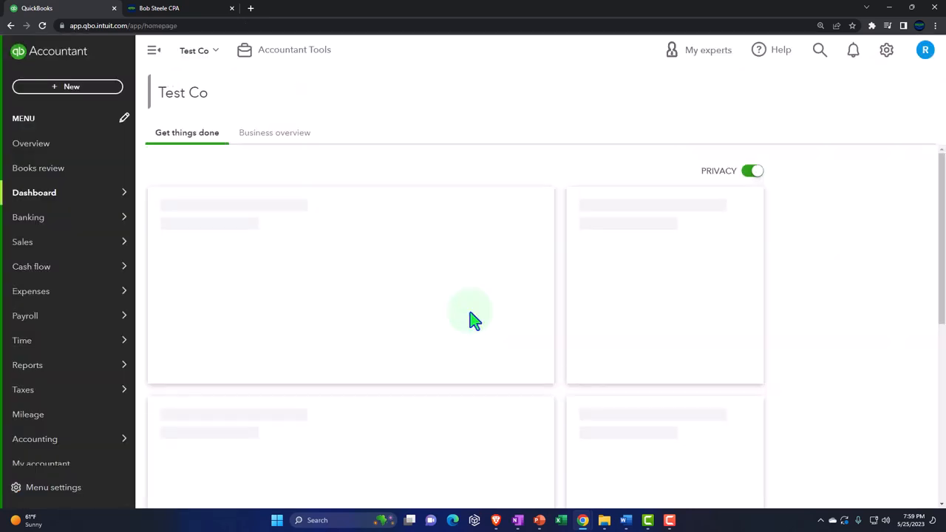